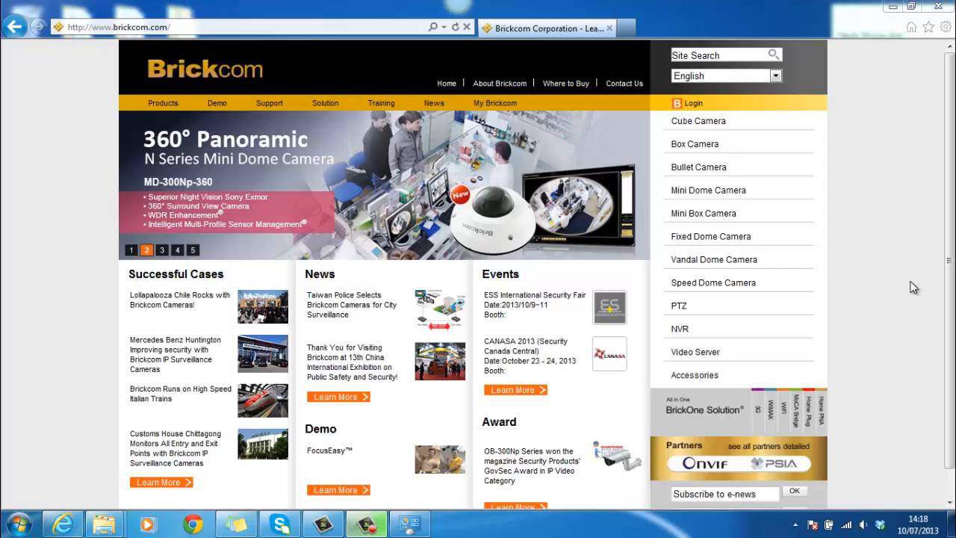
Download the EasyConfig zip from Brickcom's support software download page
click(162, 249)
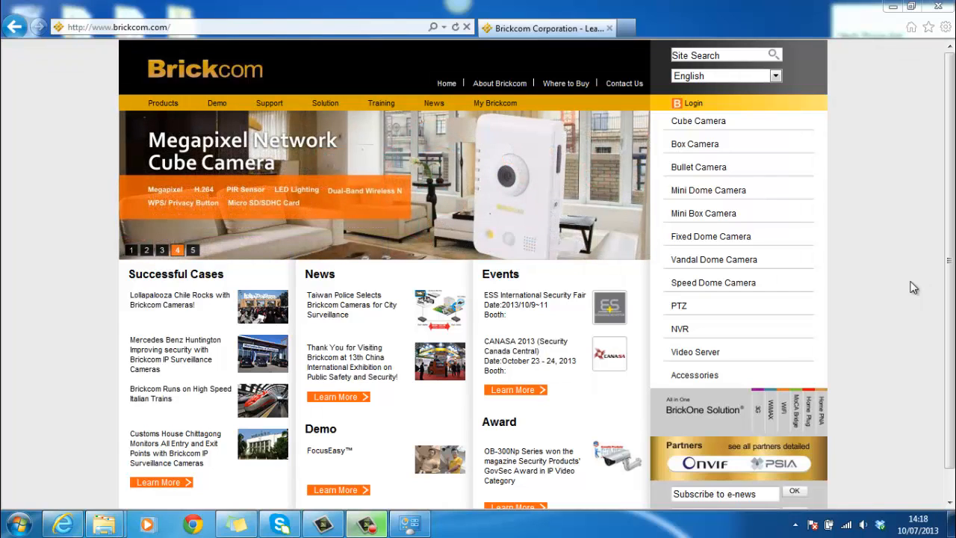
click(192, 250)
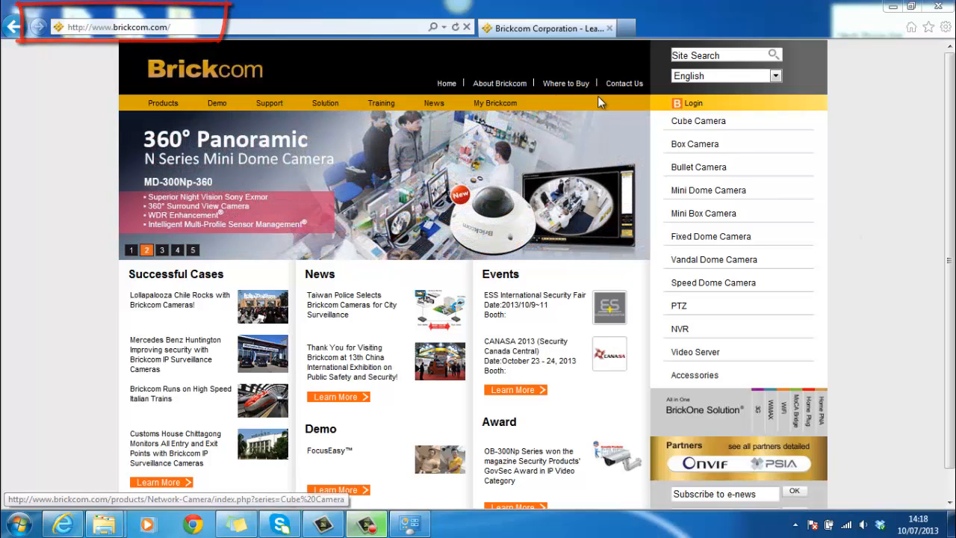
click(269, 103)
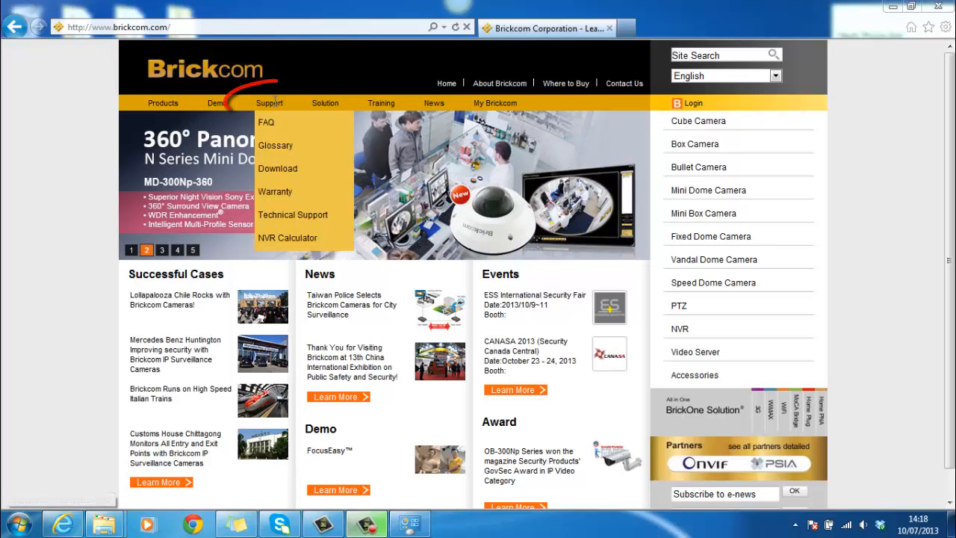
click(277, 168)
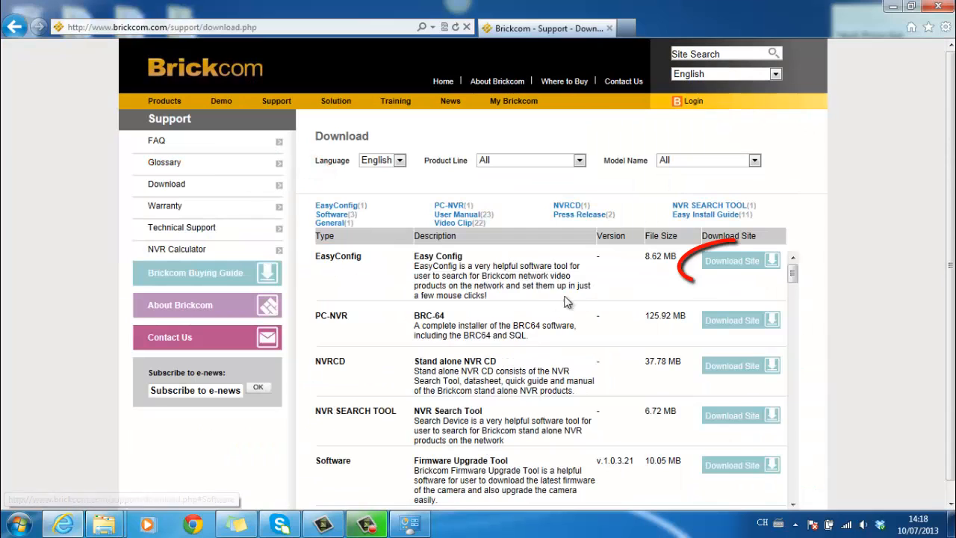
click(732, 261)
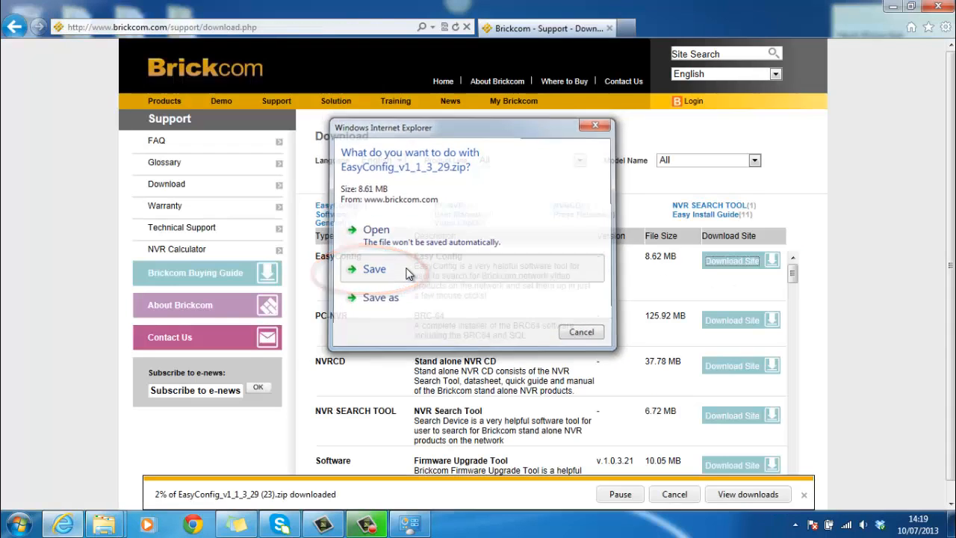
click(375, 269)
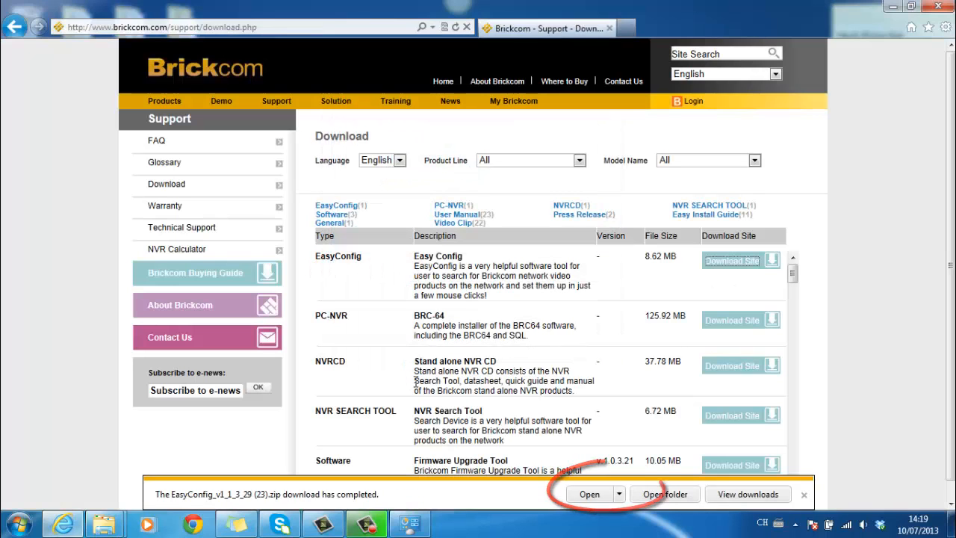
Open the downloaded zip and launch the EasyConfig.exe installer
click(664, 494)
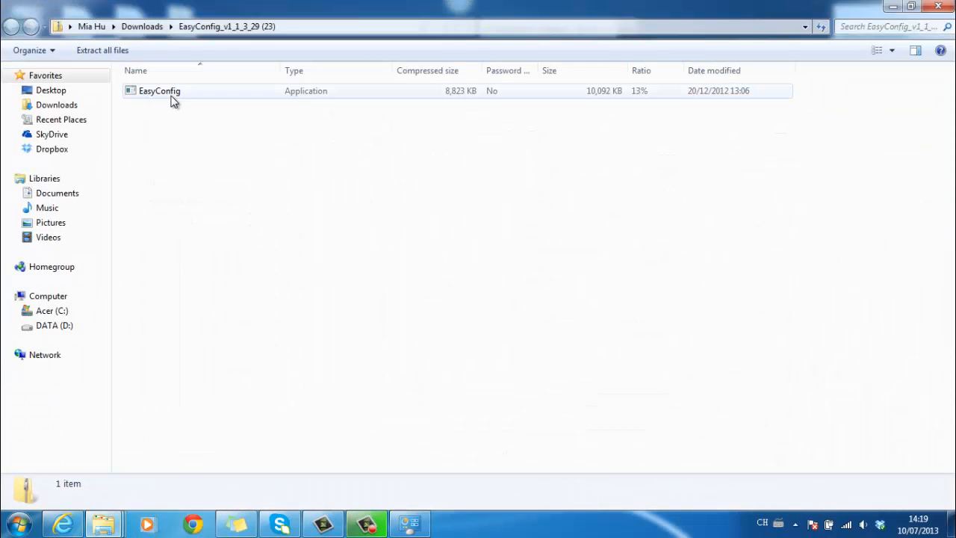
click(159, 91)
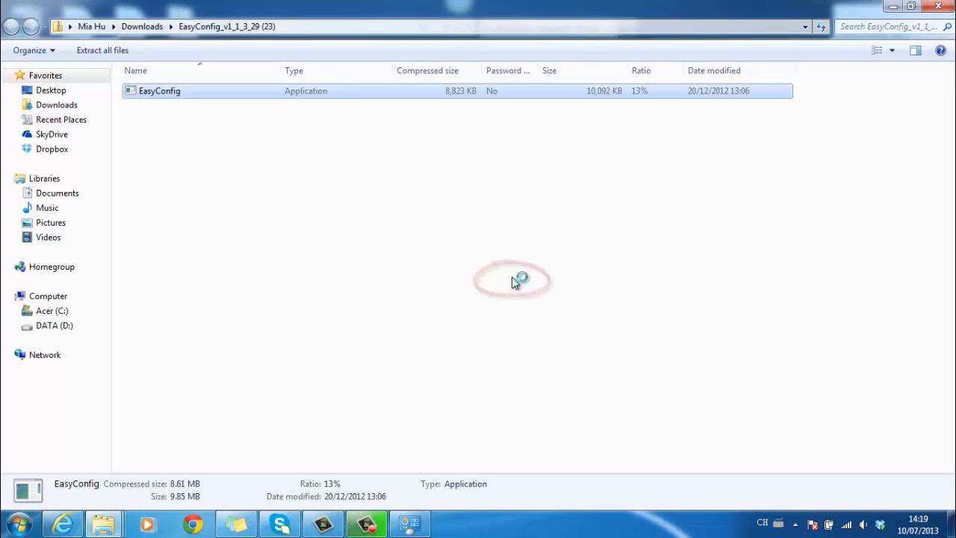
double_click(159, 90)
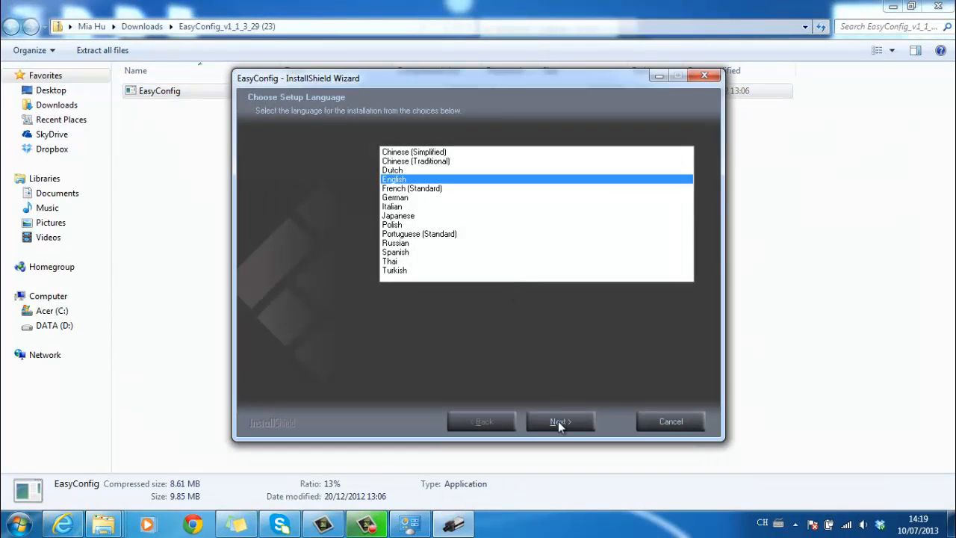
Install EasyConfig in English to the default Brickcom folder, keeping all three shortcuts
click(560, 420)
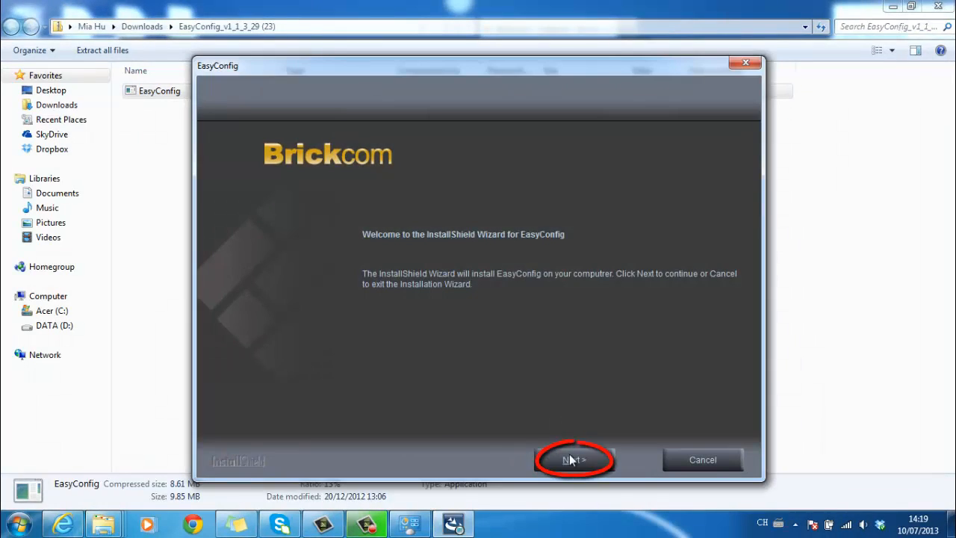
click(573, 459)
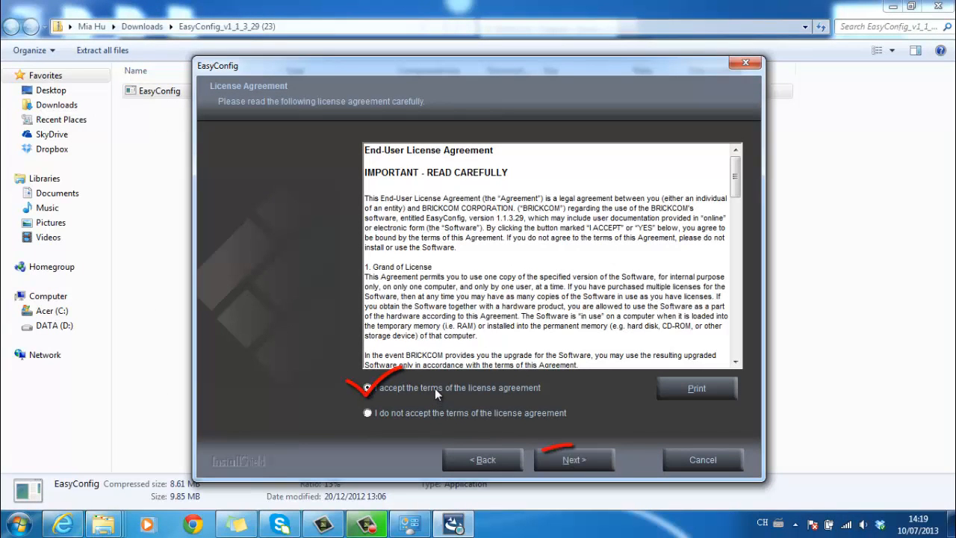
click(573, 459)
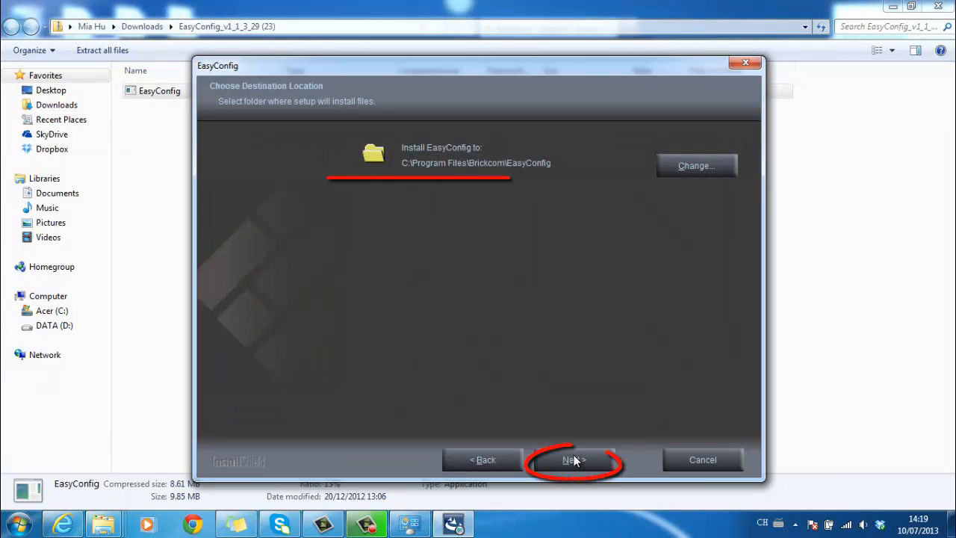
click(574, 459)
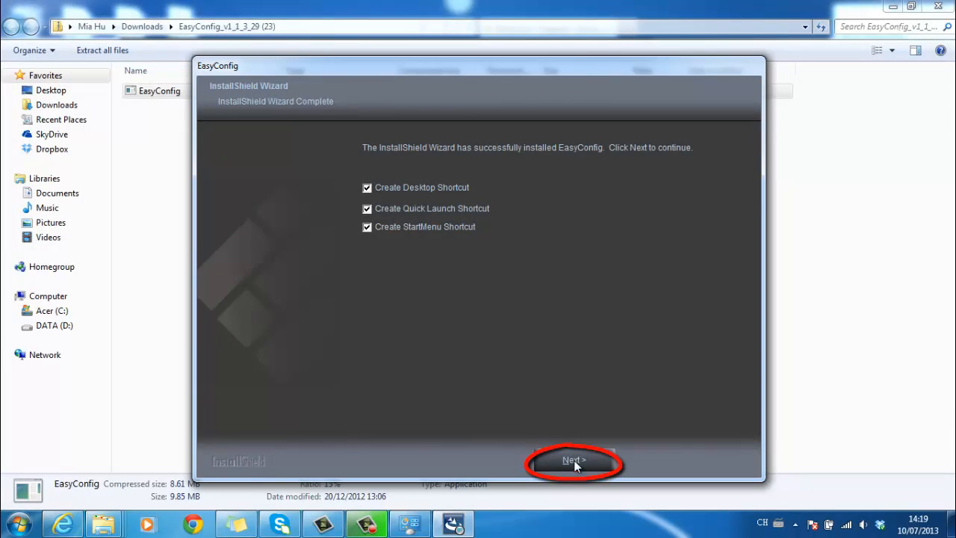
click(574, 459)
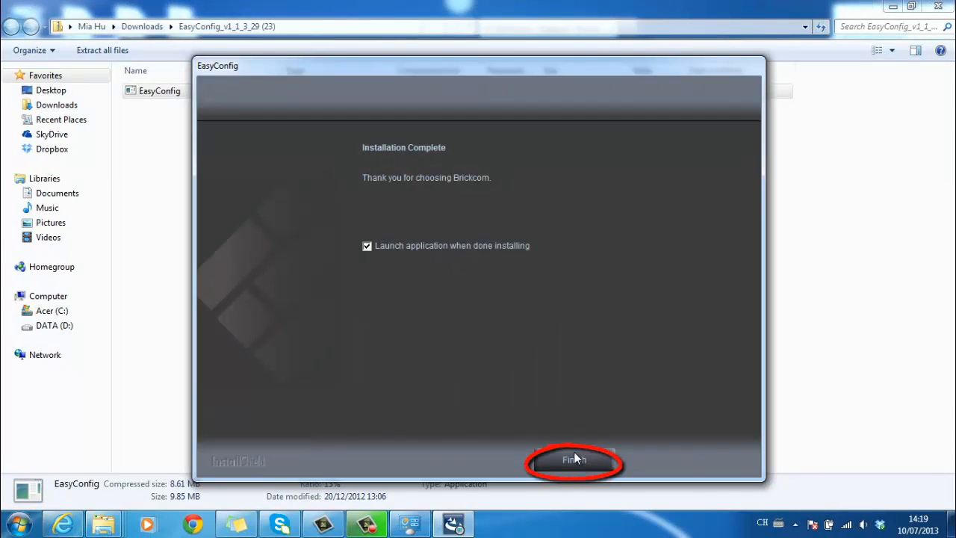
click(574, 459)
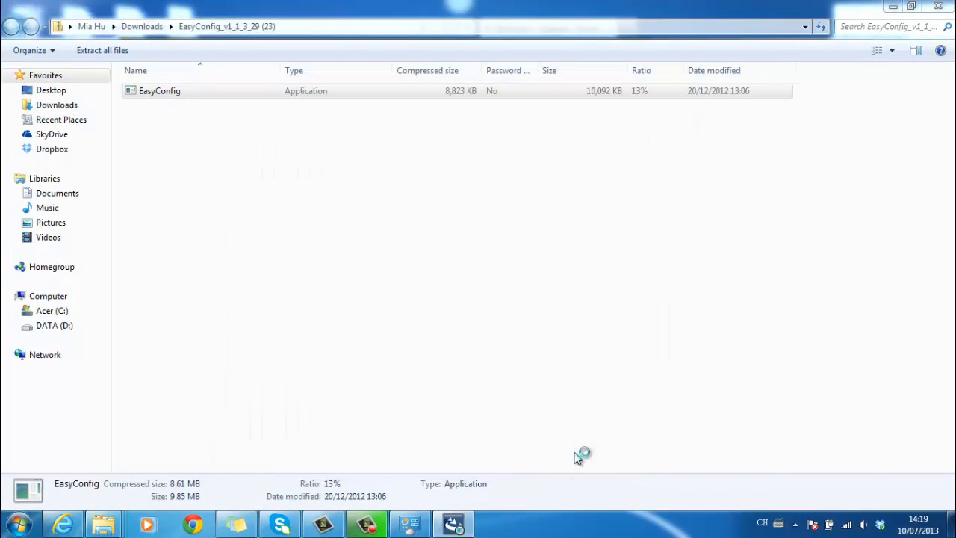
double_click(159, 91)
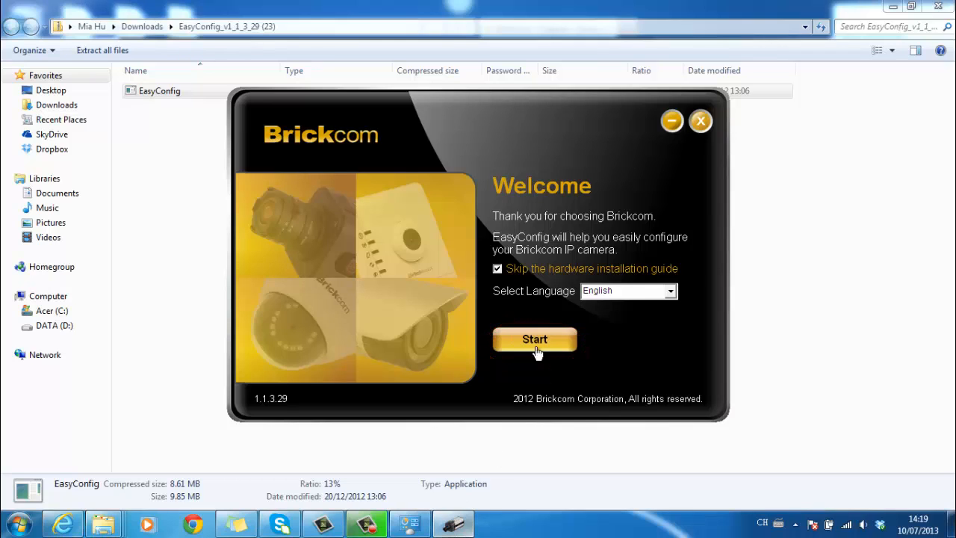
Run simple-mode setup and connect to the WCB-100Ap camera at 192.168.1.102
click(535, 339)
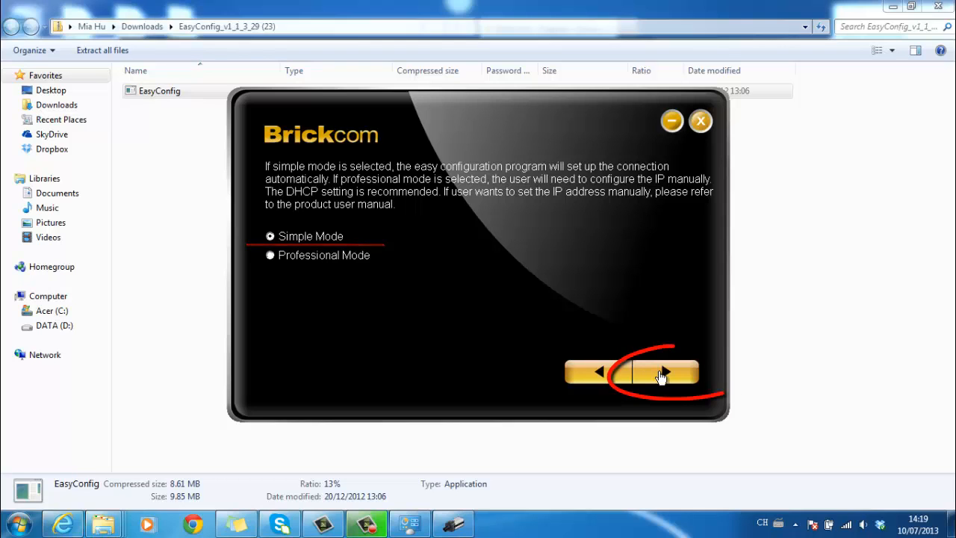
click(664, 372)
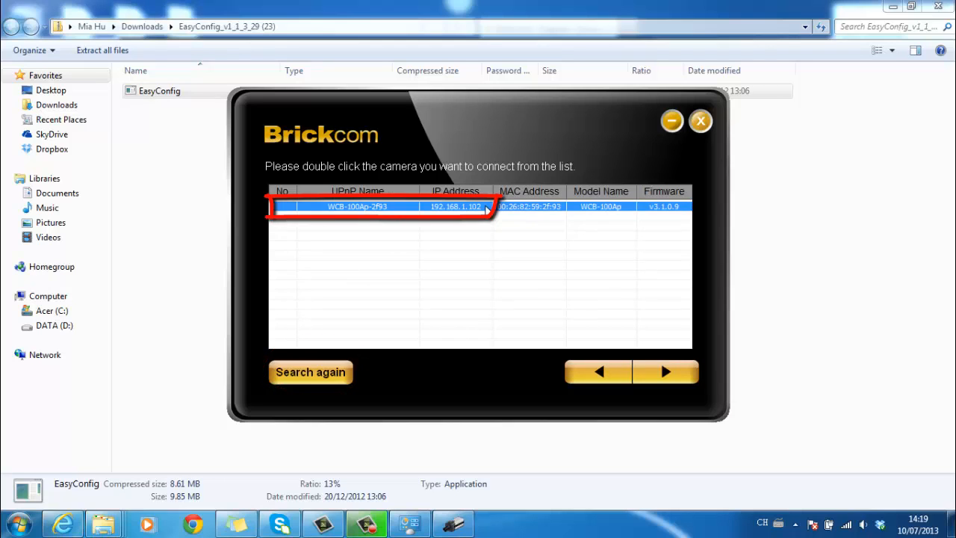
double_click(381, 206)
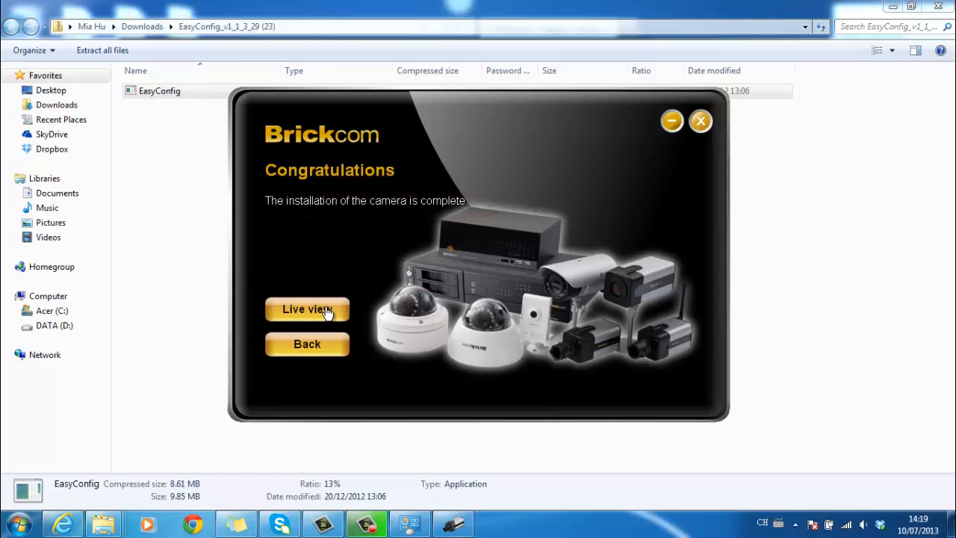
Open the WCB-100Ap live view, sign in and allow the video add-on
click(307, 308)
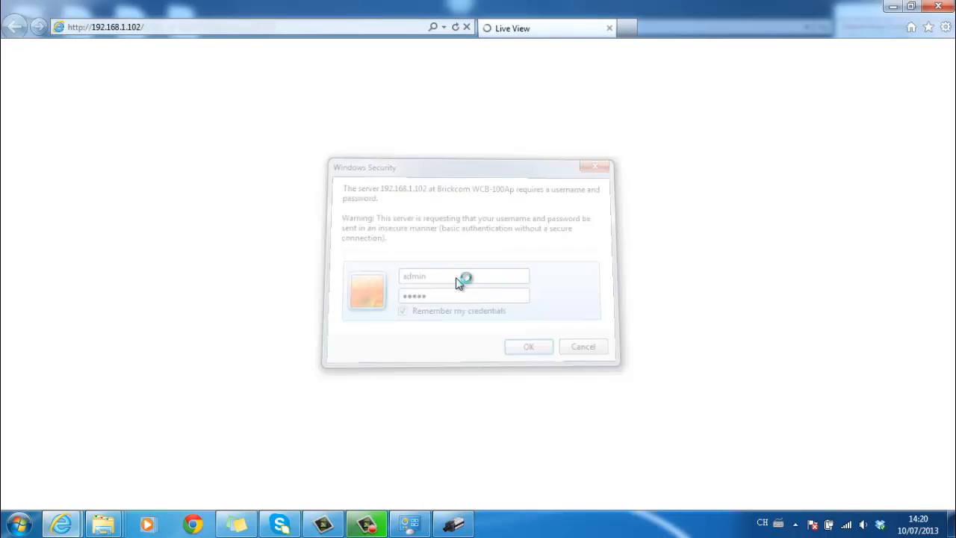
click(528, 346)
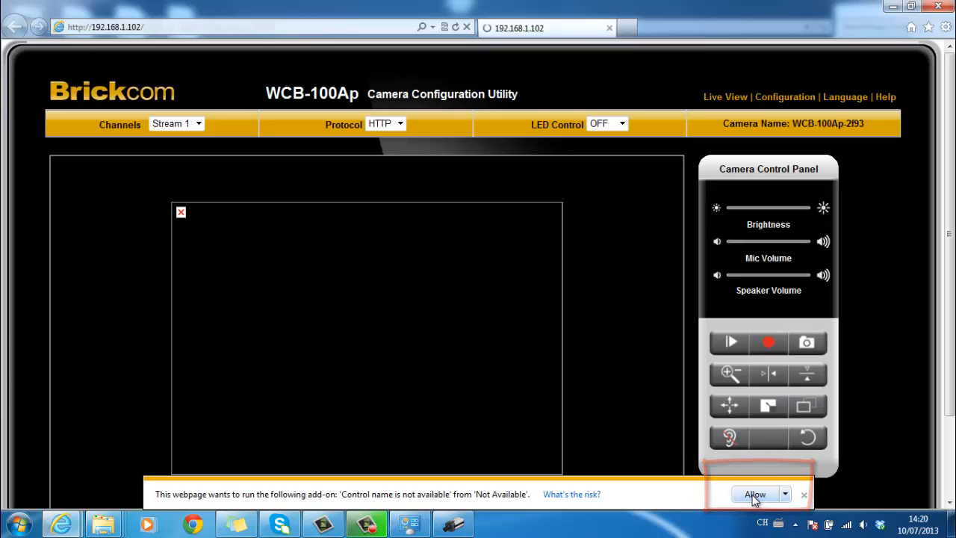
click(755, 494)
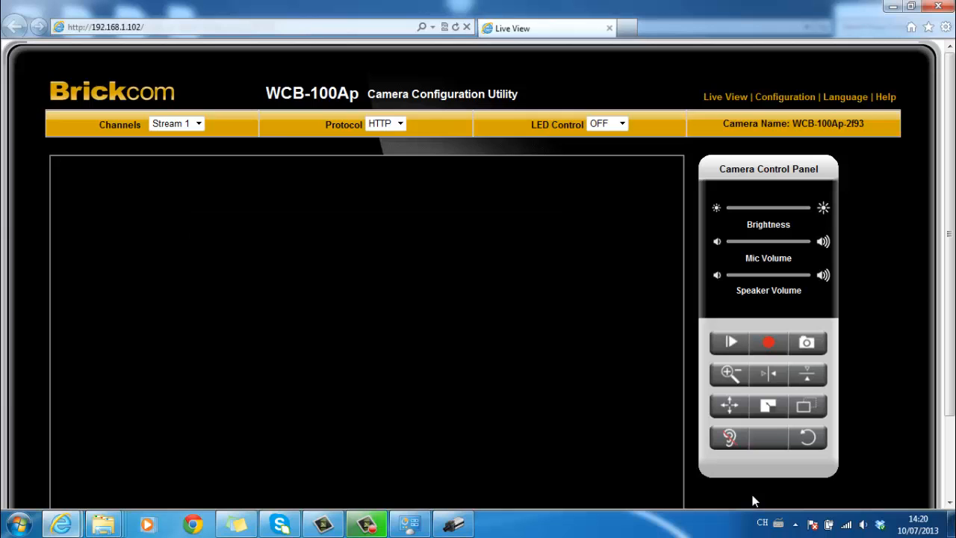
click(730, 342)
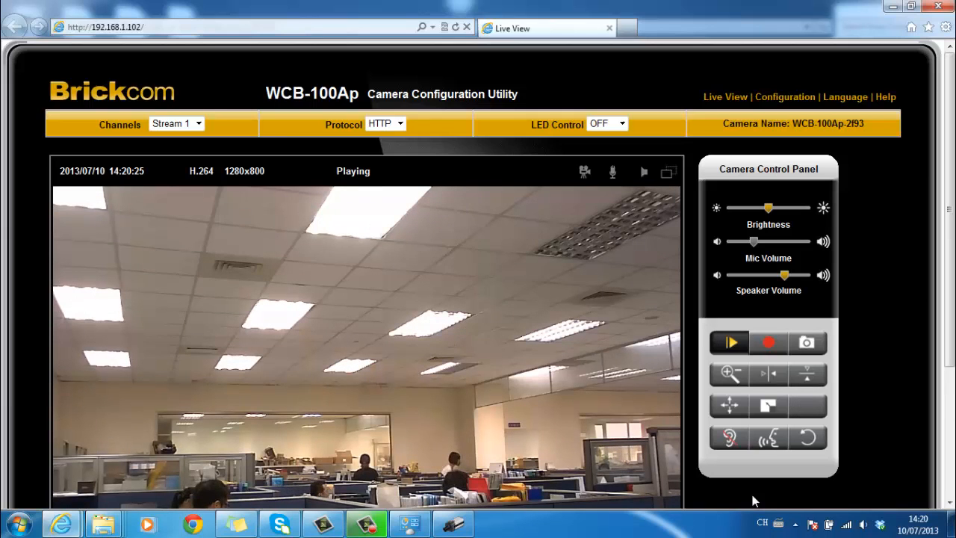